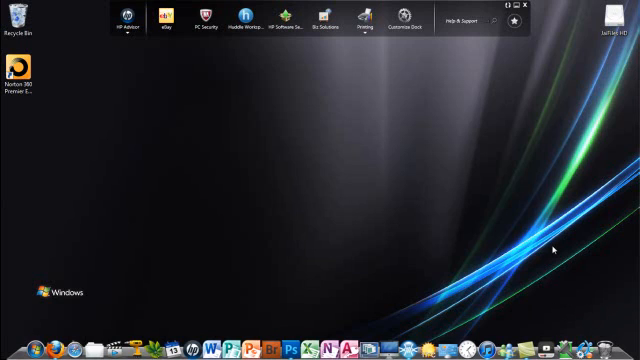
mouse_move(550, 248)
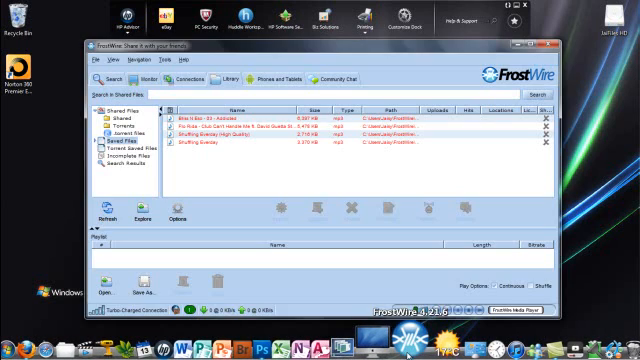
mouse_move(530, 205)
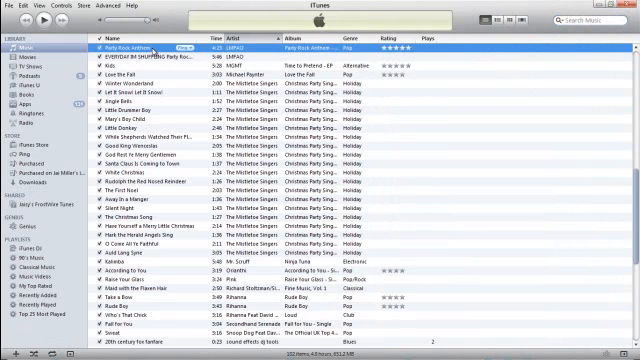
- Search the library for 'ad' and dismiss Addicted's missing-file prompt
click(47, 22)
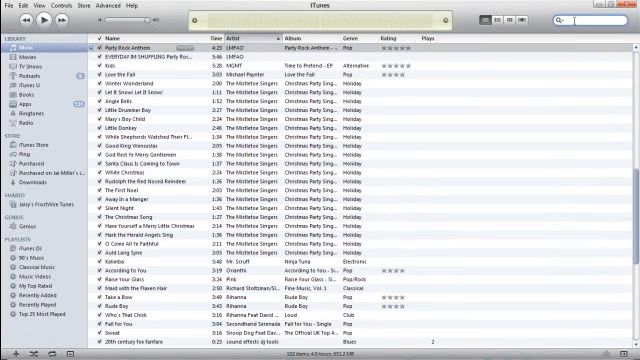
text(ad)
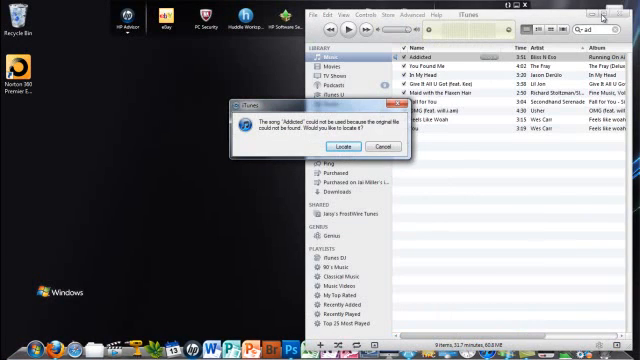
click(379, 147)
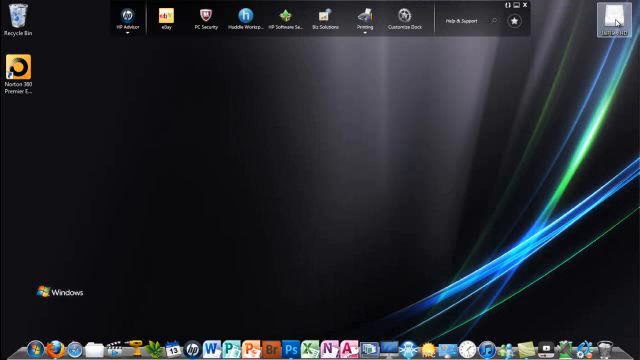
- Open JaiFiles HD and go to the Music library
double_click(613, 18)
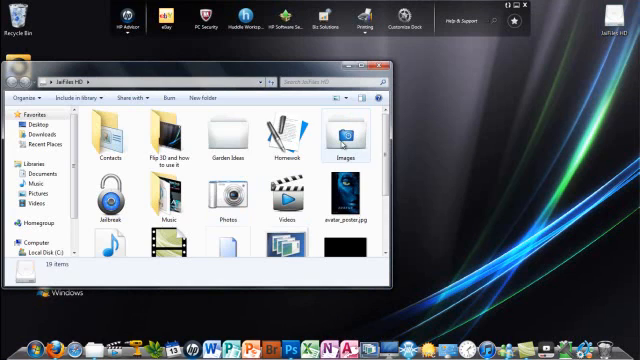
scroll(down, 3)
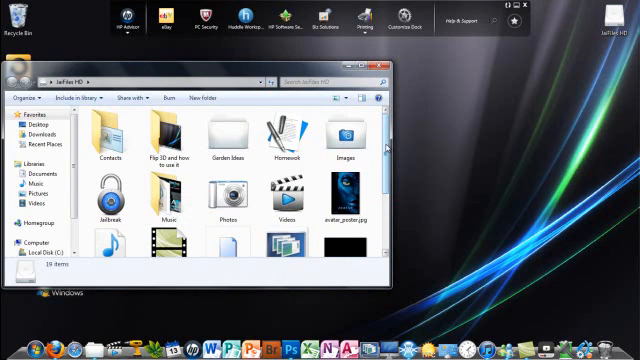
scroll(down, 3)
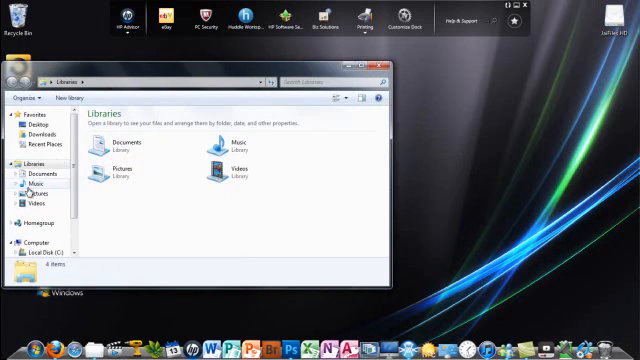
click(11, 181)
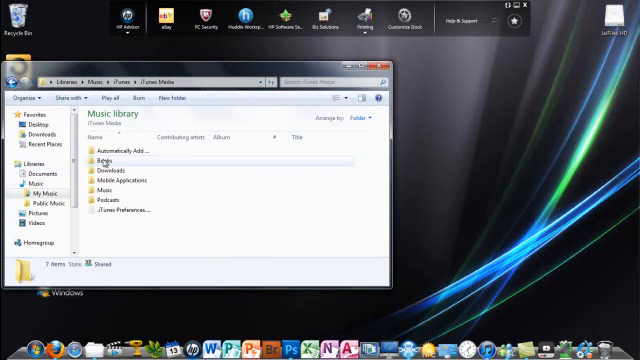
- Open iTunes Media's Music folder and check the Unknown Artist folder
double_click(105, 160)
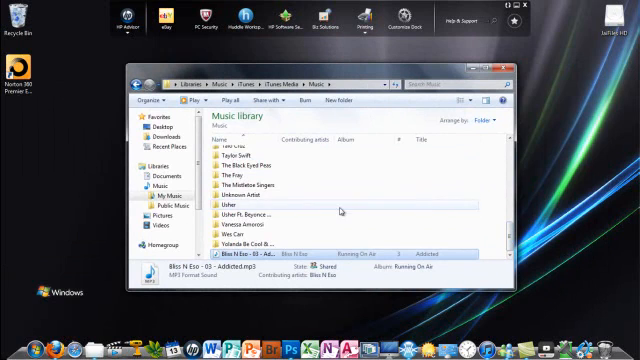
click(250, 197)
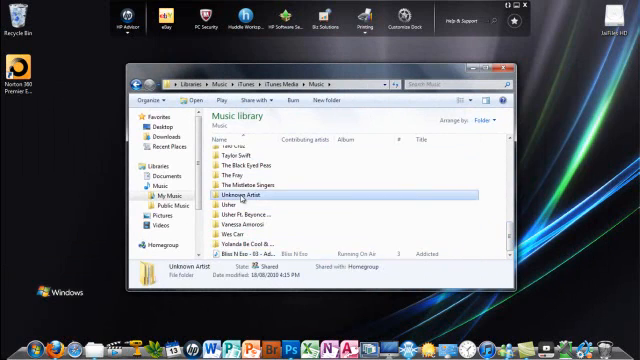
double_click(240, 196)
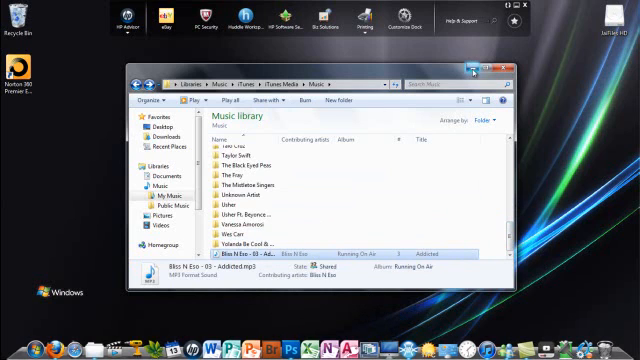
- Locate Addicted's file by browsing into the iTunes folder of the Music library
click(505, 67)
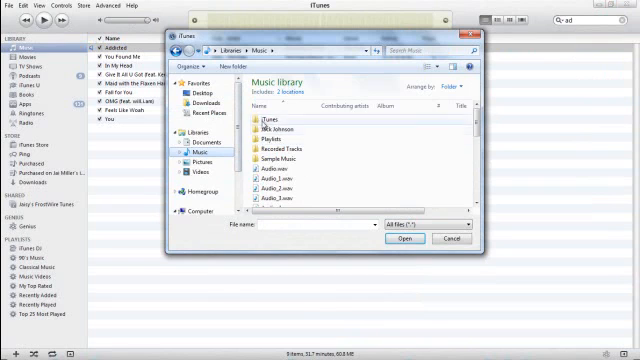
double_click(283, 122)
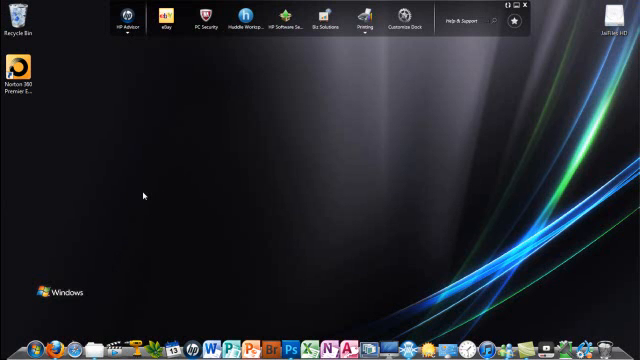
mouse_move(92, 321)
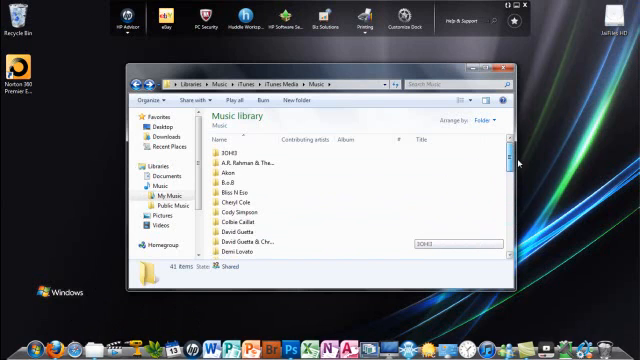
- Scroll the iTunes Media Music folder list to view the artist folders
scroll(down, 3)
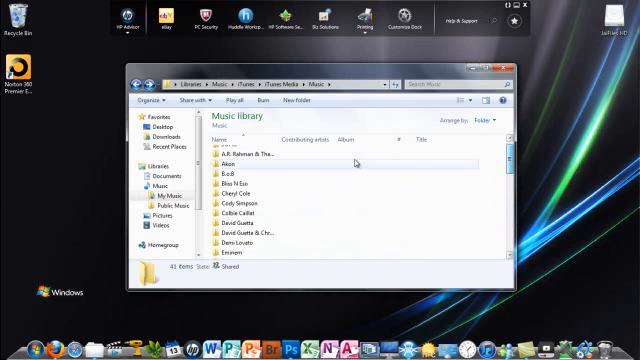